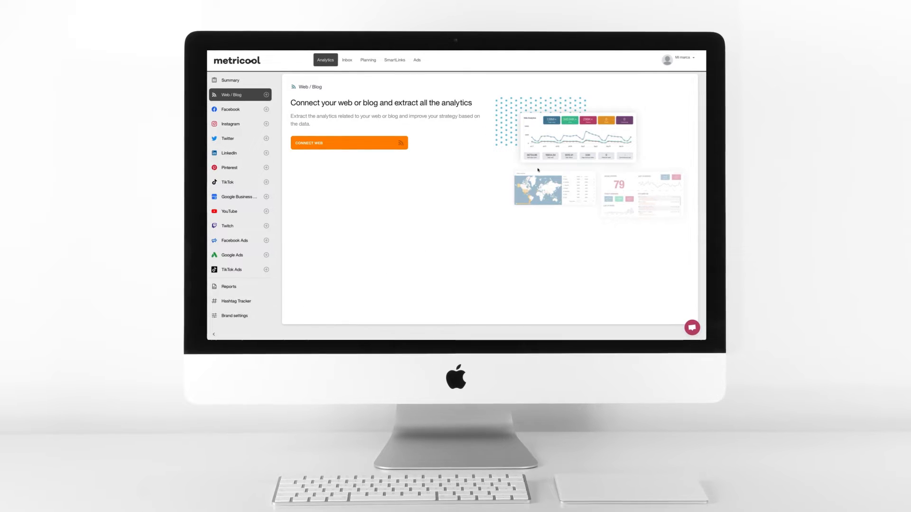
Step: From the brand's Connections page, start Instagram professional account linking and sign in to Facebook
click(679, 60)
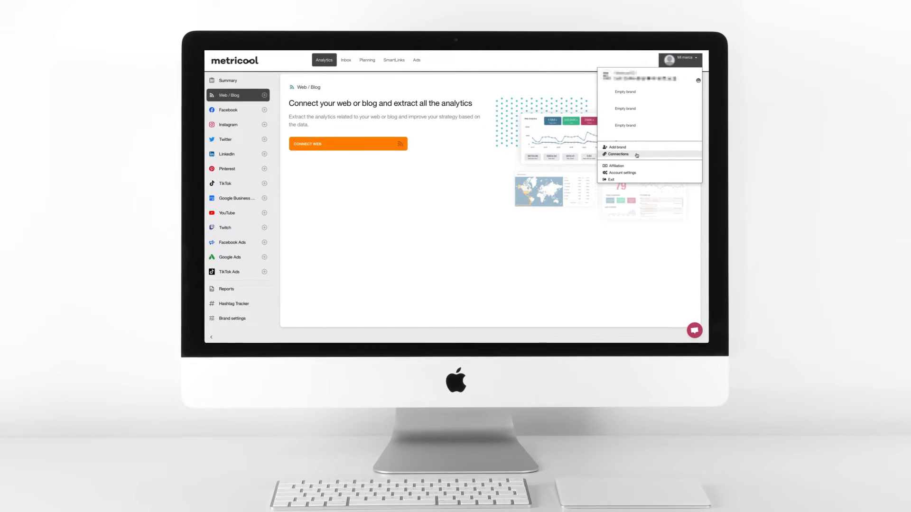
click(617, 154)
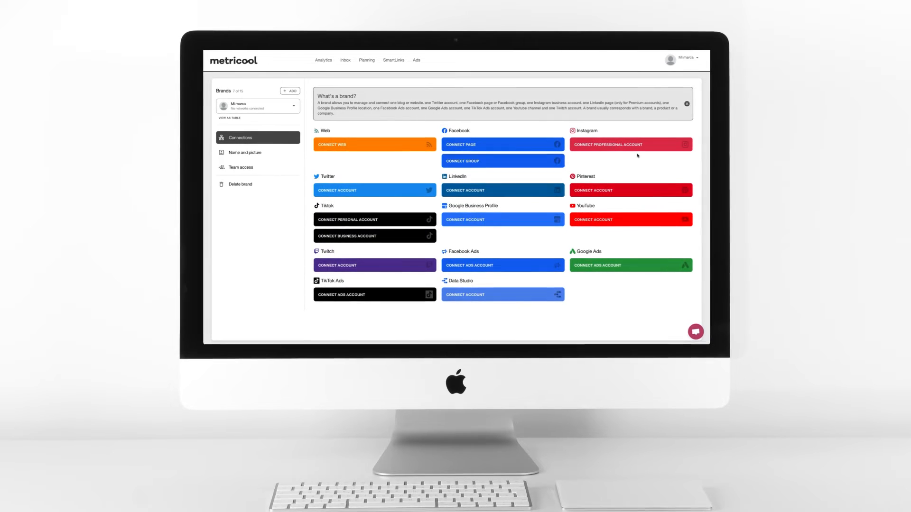
mouse_move(620, 160)
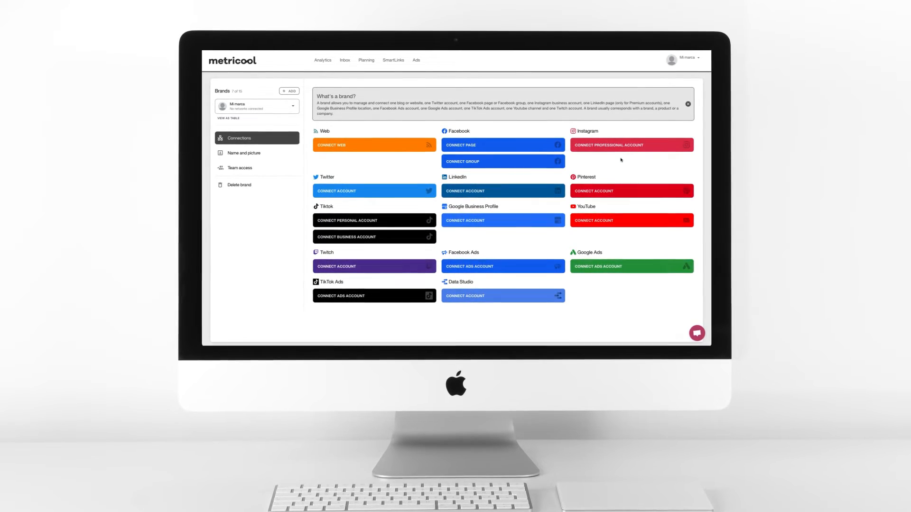
mouse_move(651, 145)
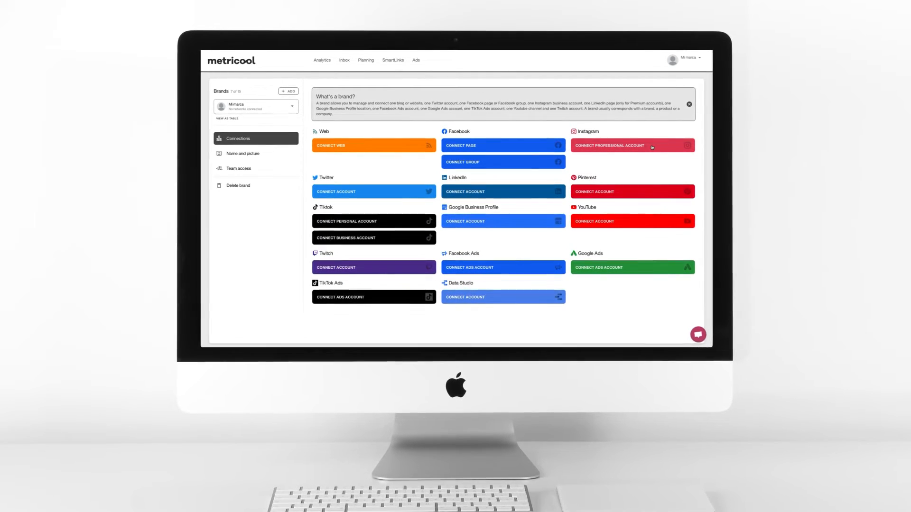
click(609, 145)
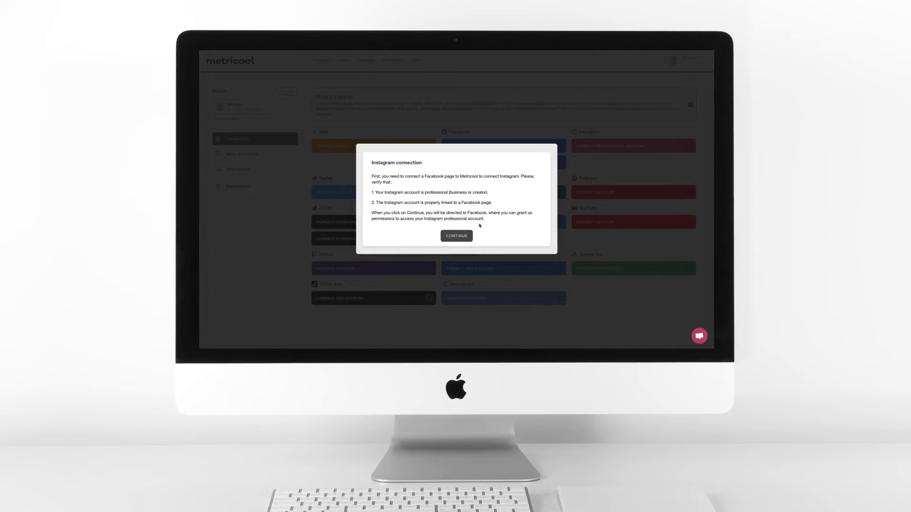
click(456, 235)
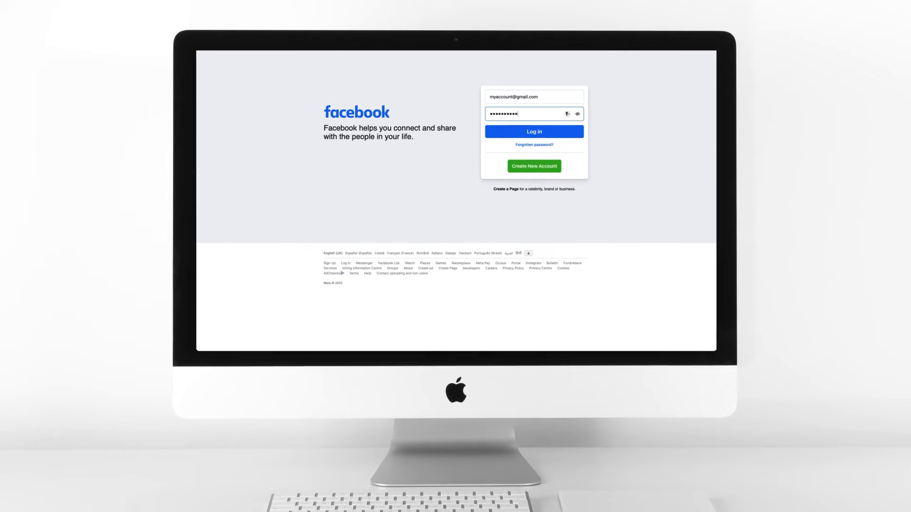
click(533, 131)
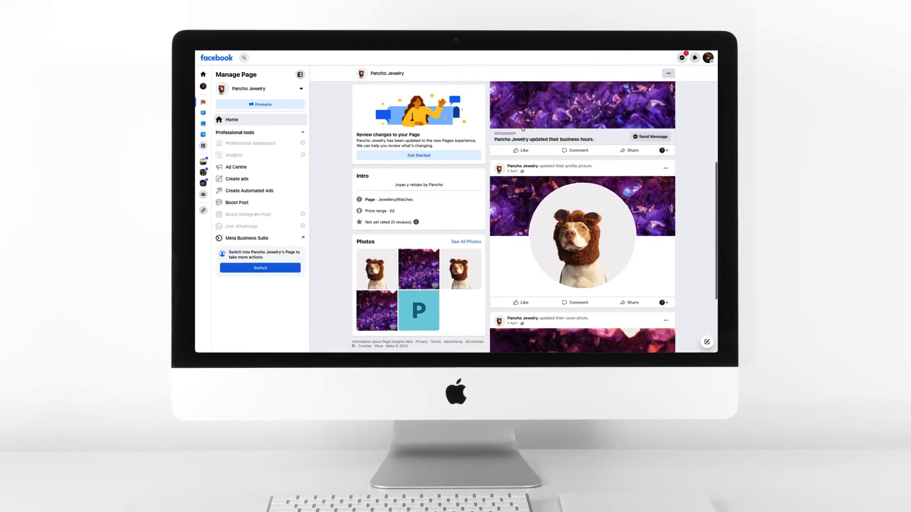